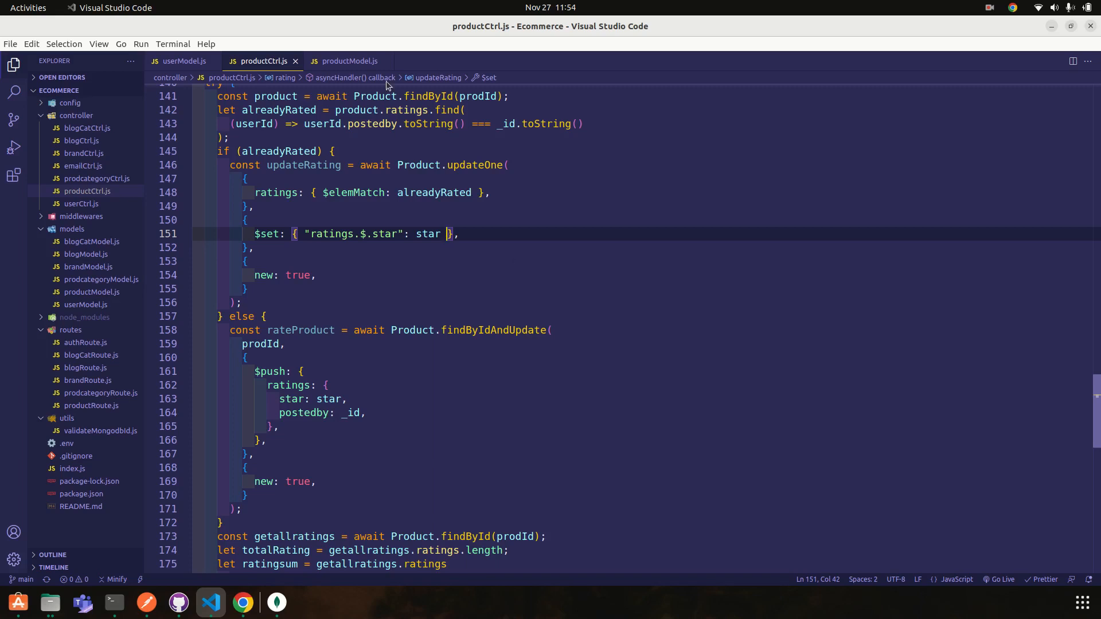
Add a 'comment: String' field to the ratings object in productModel.js and save.
{"action": "left_click", "coordinate": [347, 61]}
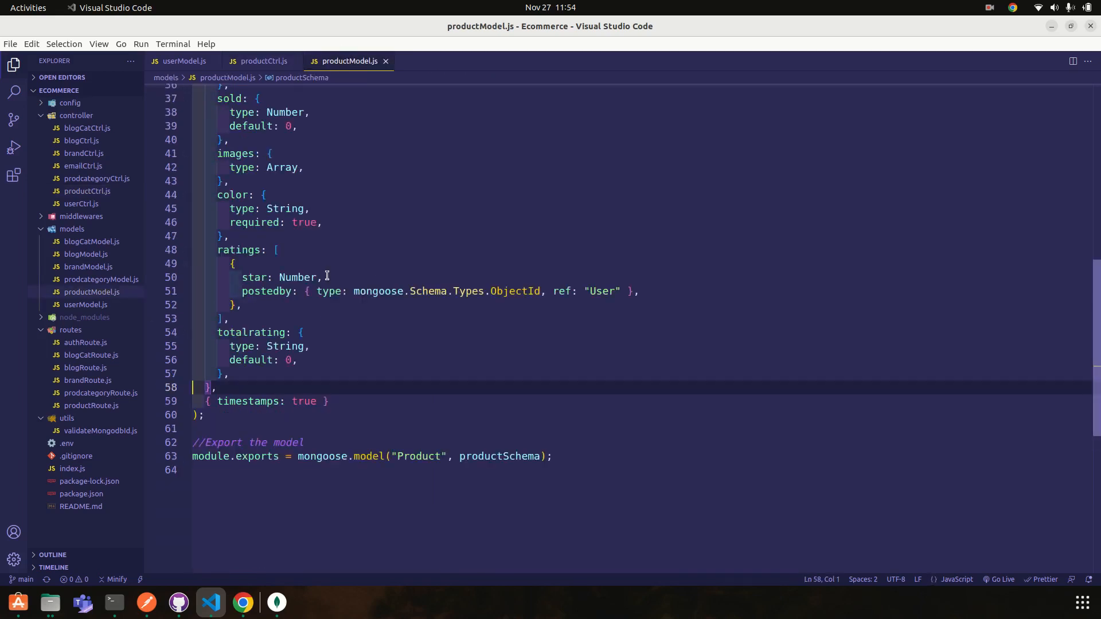
{"action": "type", "text": "coo"}
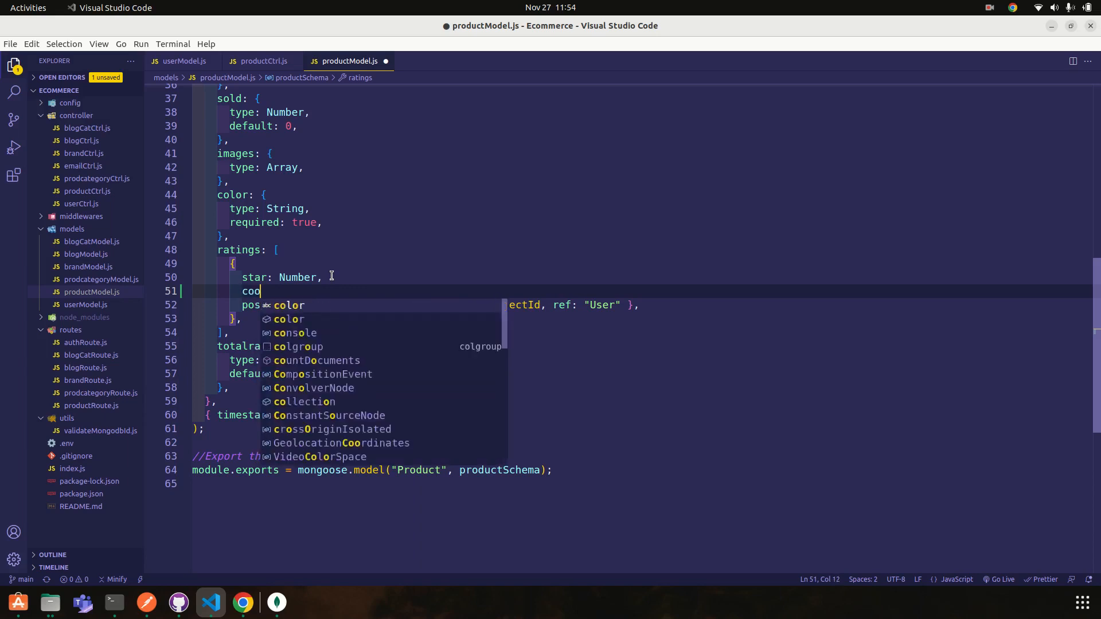
{"action": "key", "text": "BackSpace"}
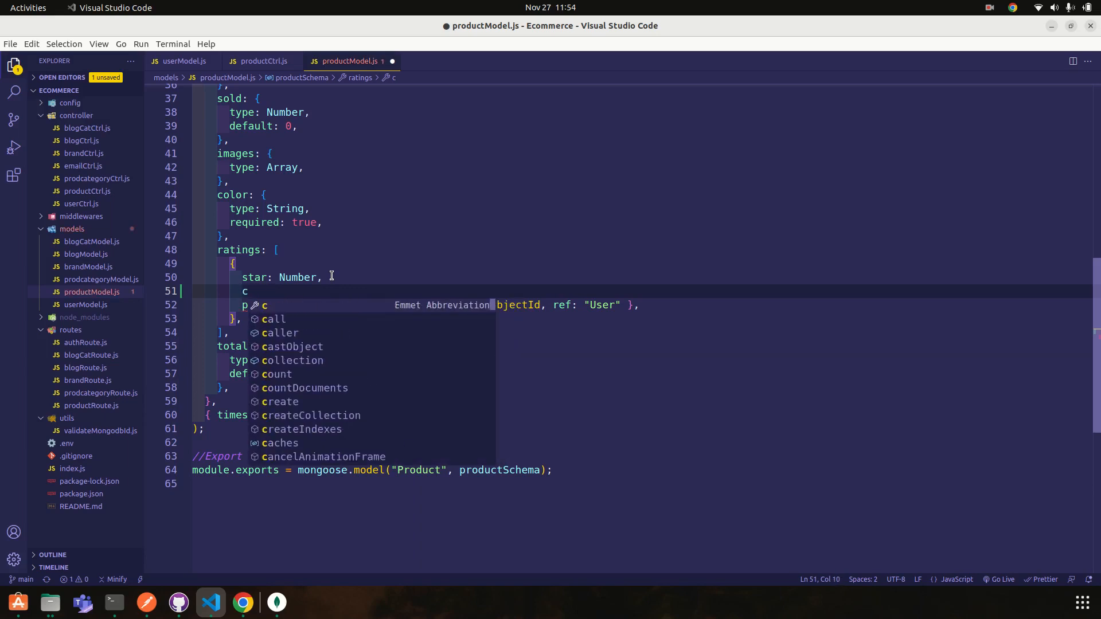
{"action": "type", "text": "omm"}
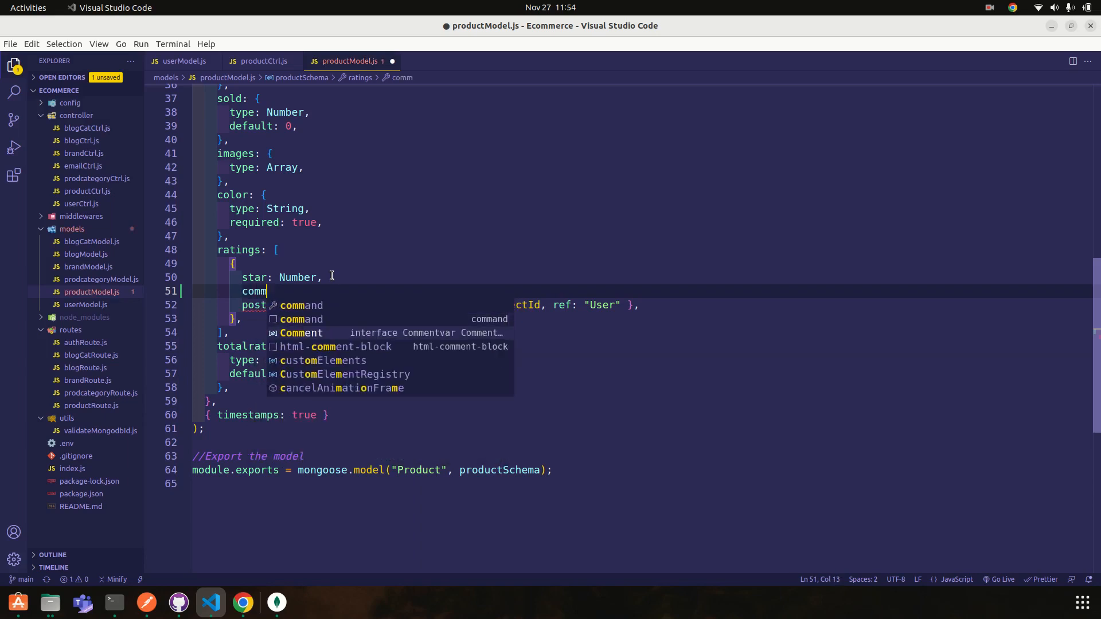
{"action": "type", "text": "ent:"}
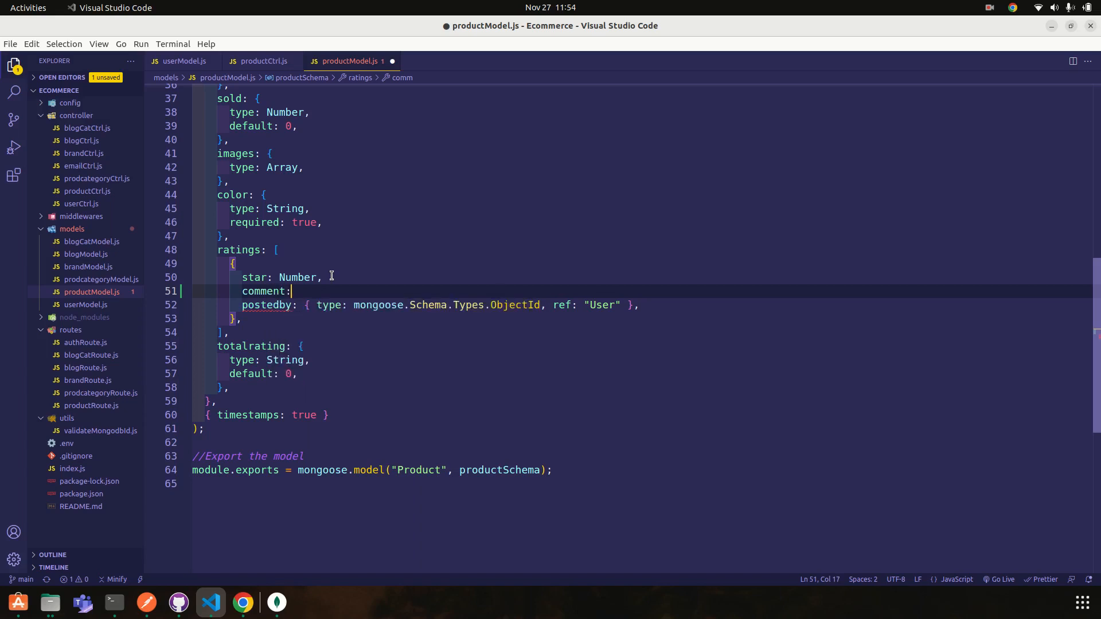
{"action": "type", "text": "type:S"}
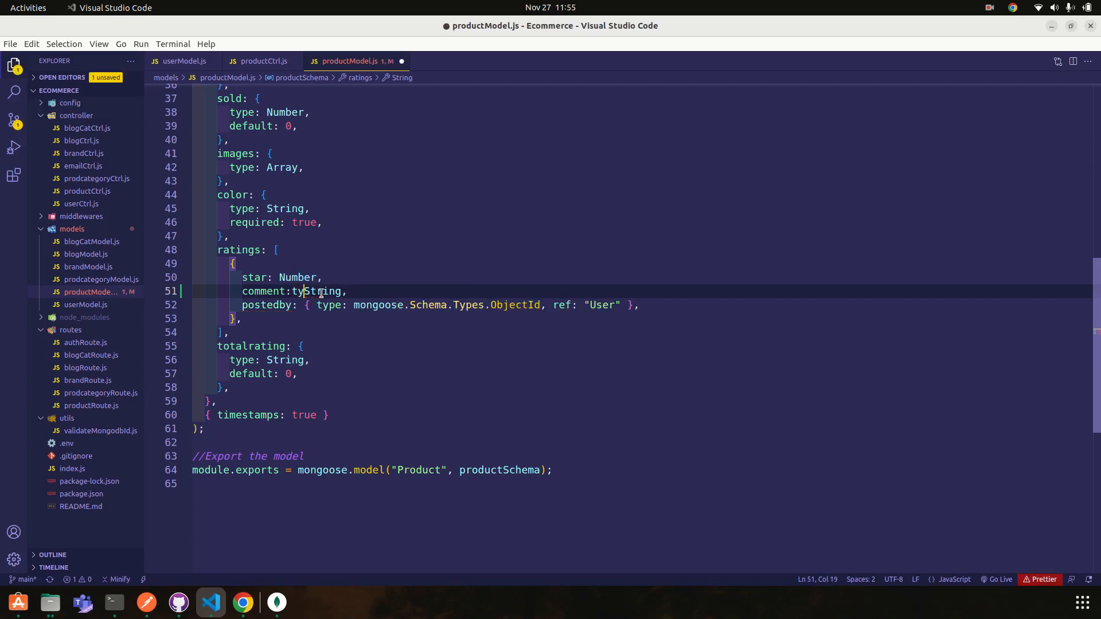
{"action": "key", "text": "ctrl+s"}
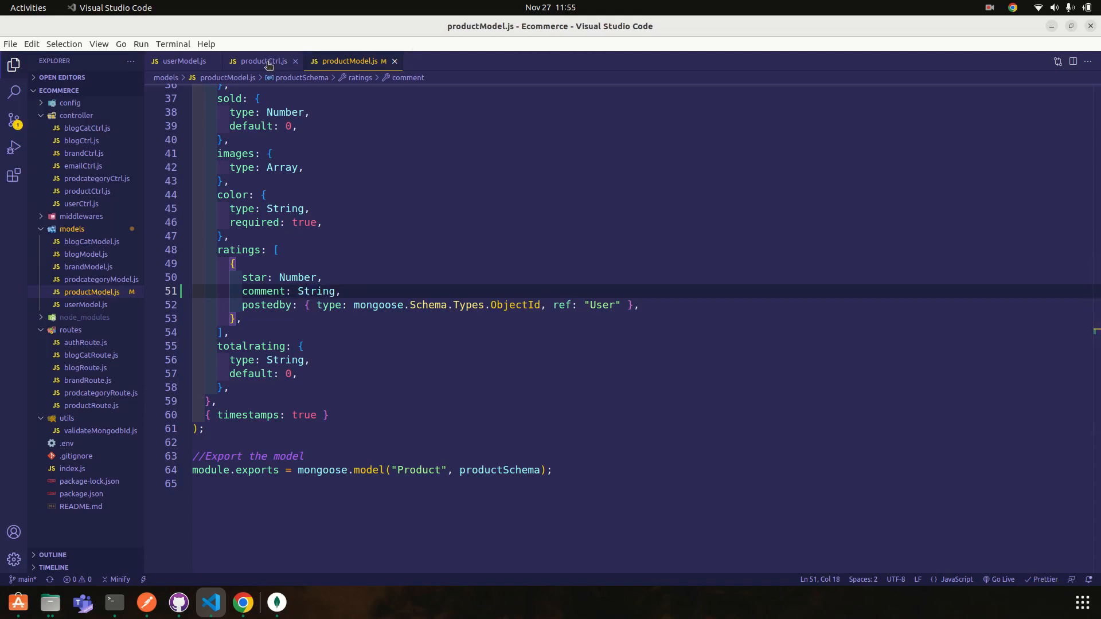
In productCtrl.js, take comment from req.body and store it in the $set update and $push rating.
{"action": "left_click", "coordinate": [260, 61]}
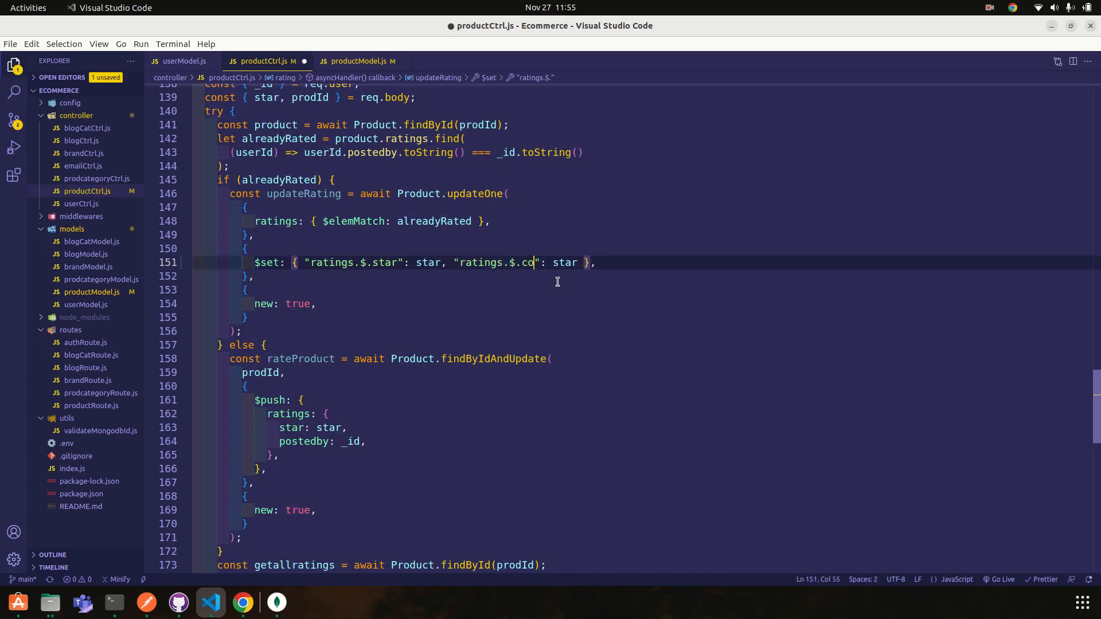
{"action": "type", "text": "mment"}
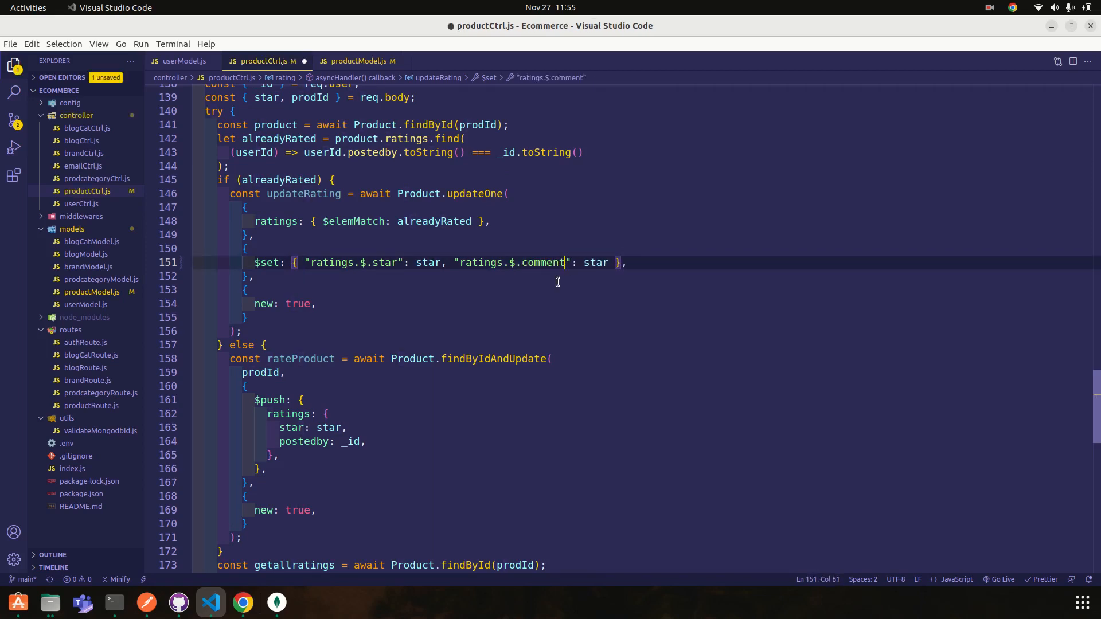
{"action": "left_click", "coordinate": [358, 62]}
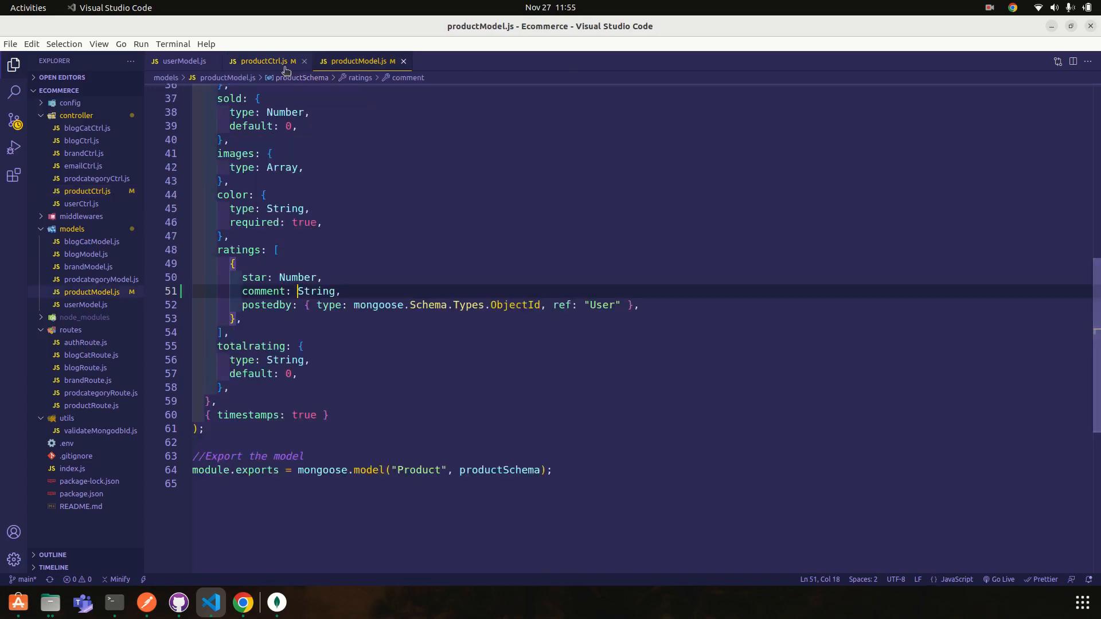
{"action": "left_click", "coordinate": [262, 61]}
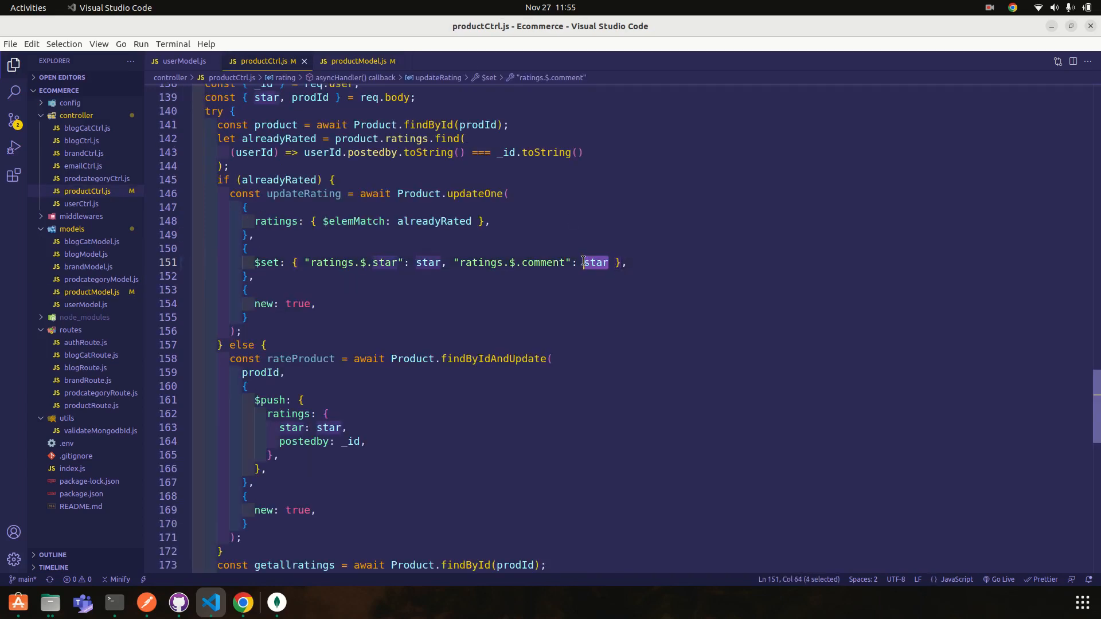
{"action": "type", "text": "comment"}
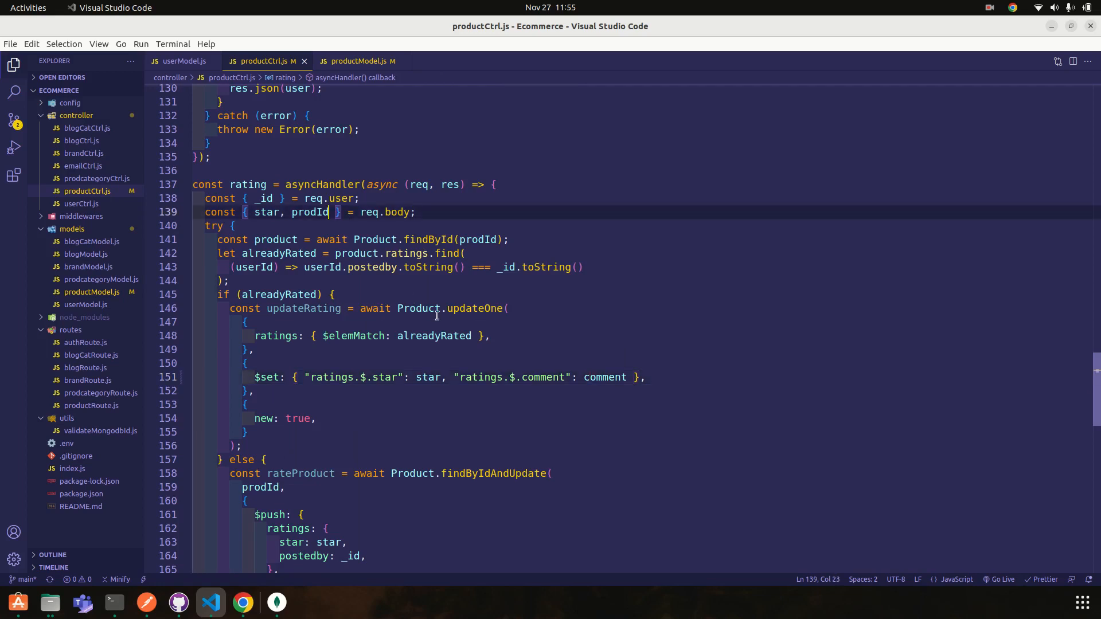
{"action": "type", "text": ",comment"}
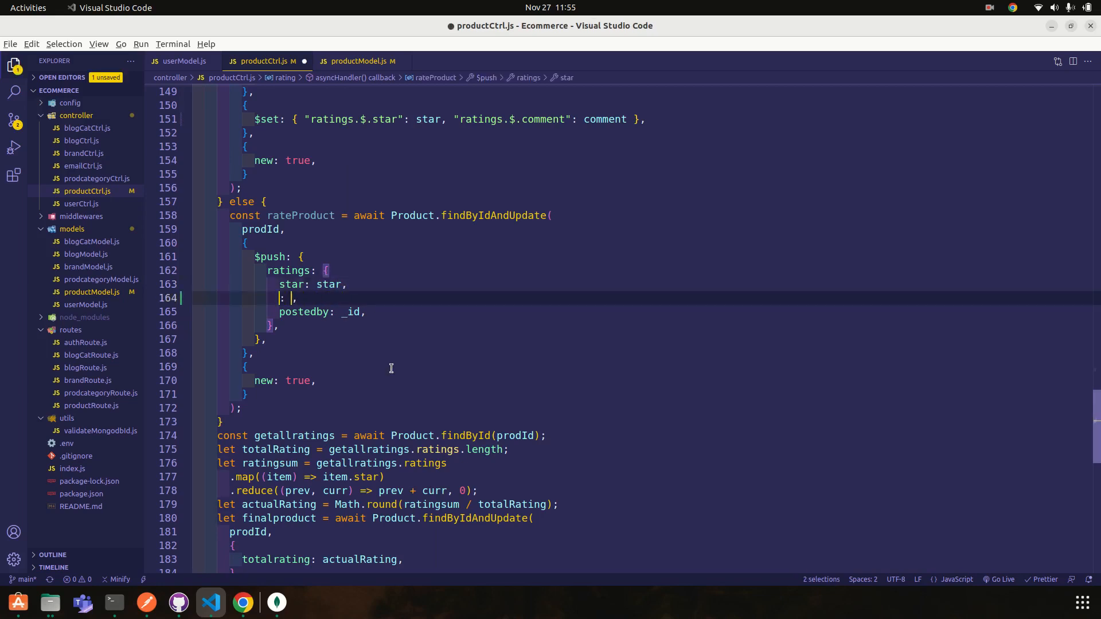
{"action": "type", "text": "comment: comment"}
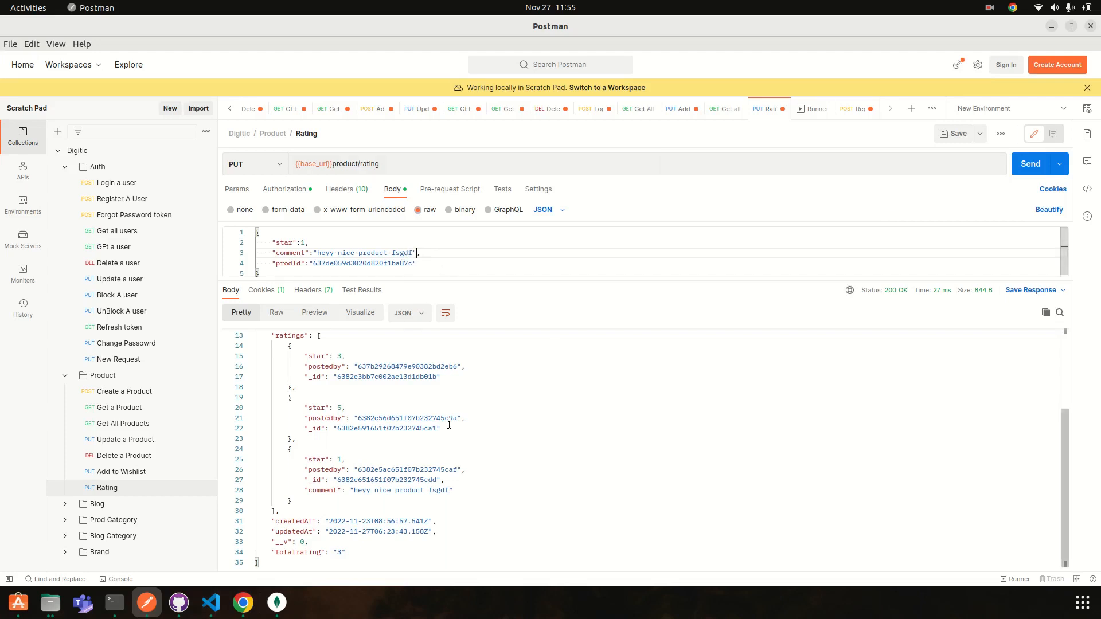
{"action": "mouse_move", "coordinate": [435, 447]}
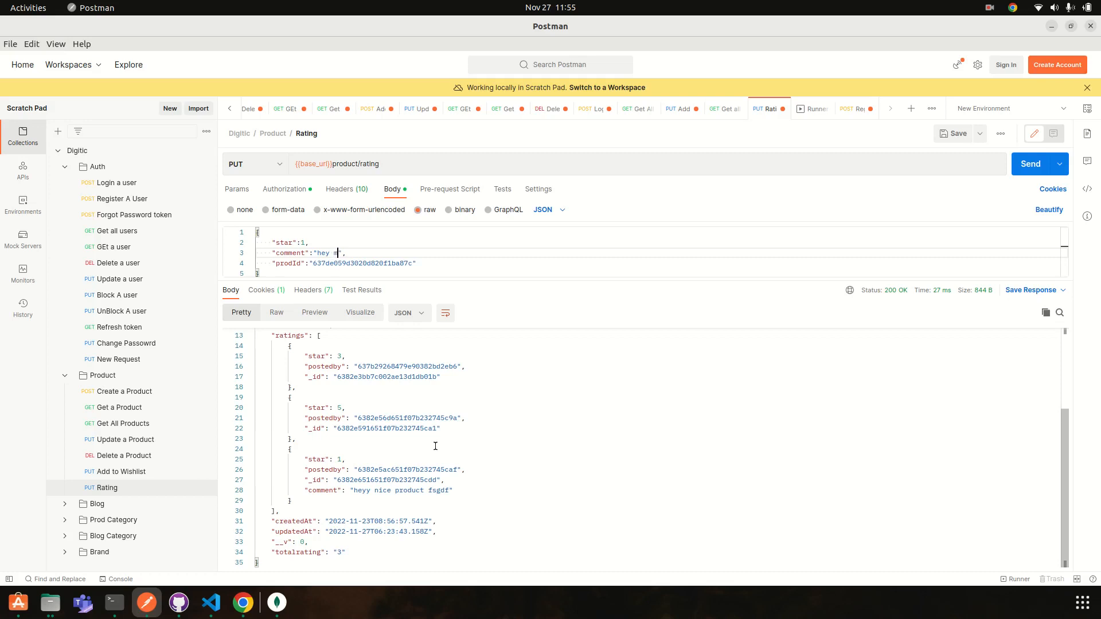
Send the rating with comment 'hey my new product is awesome' and view the returned ratings.
{"action": "type", "text": "my new product is a"}
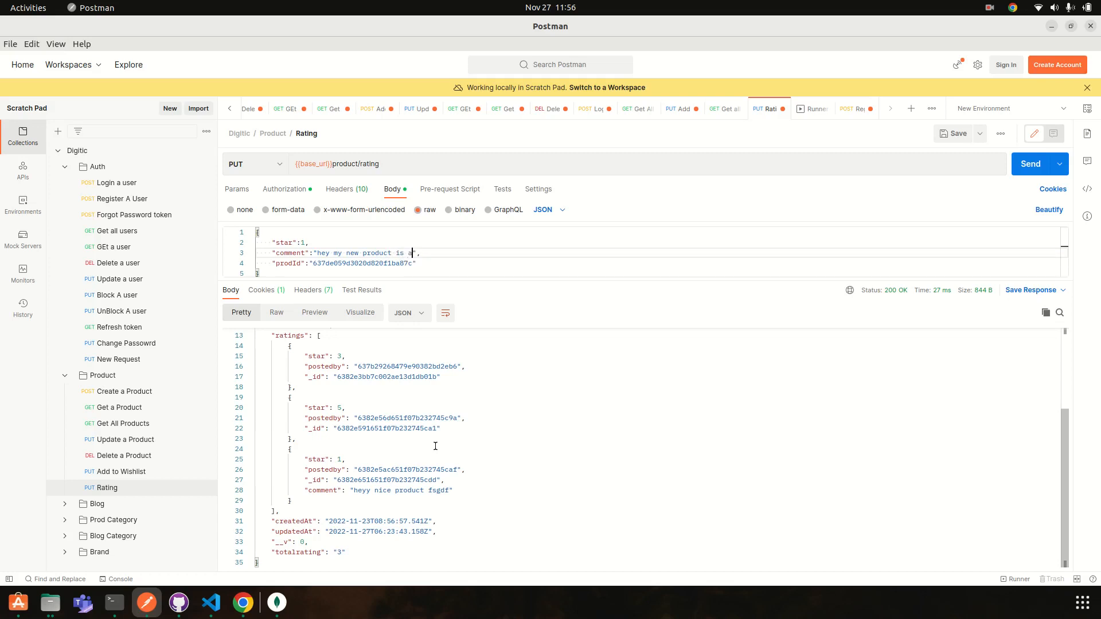
{"action": "type", "text": "wesome"}
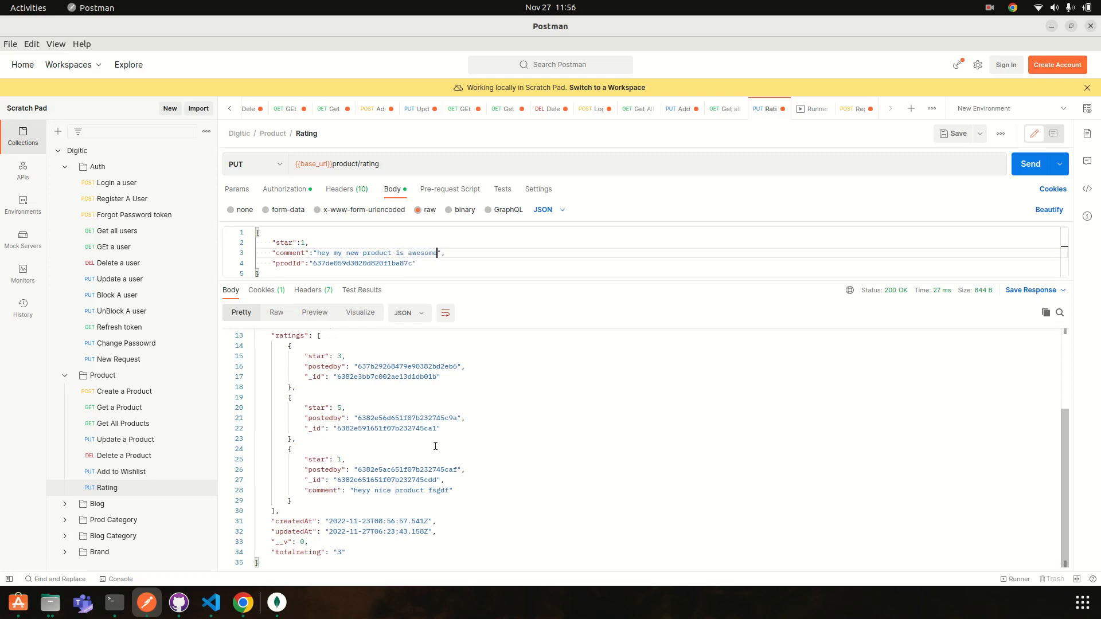
{"action": "left_click", "coordinate": [1030, 164]}
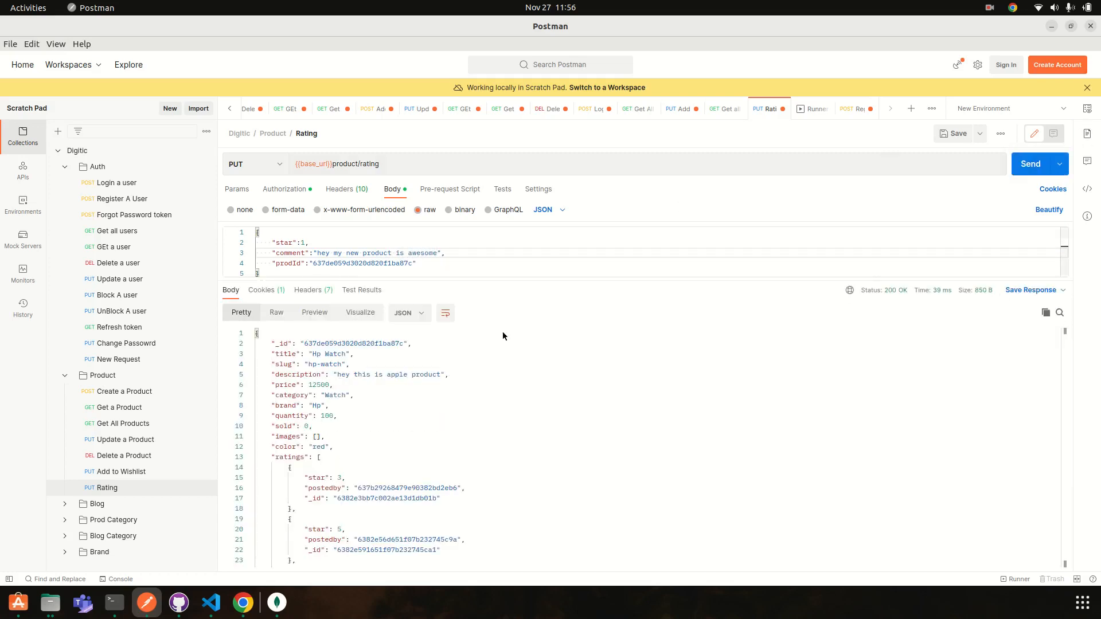
{"action": "scroll", "scroll_direction": "down", "scroll_amount": 3}
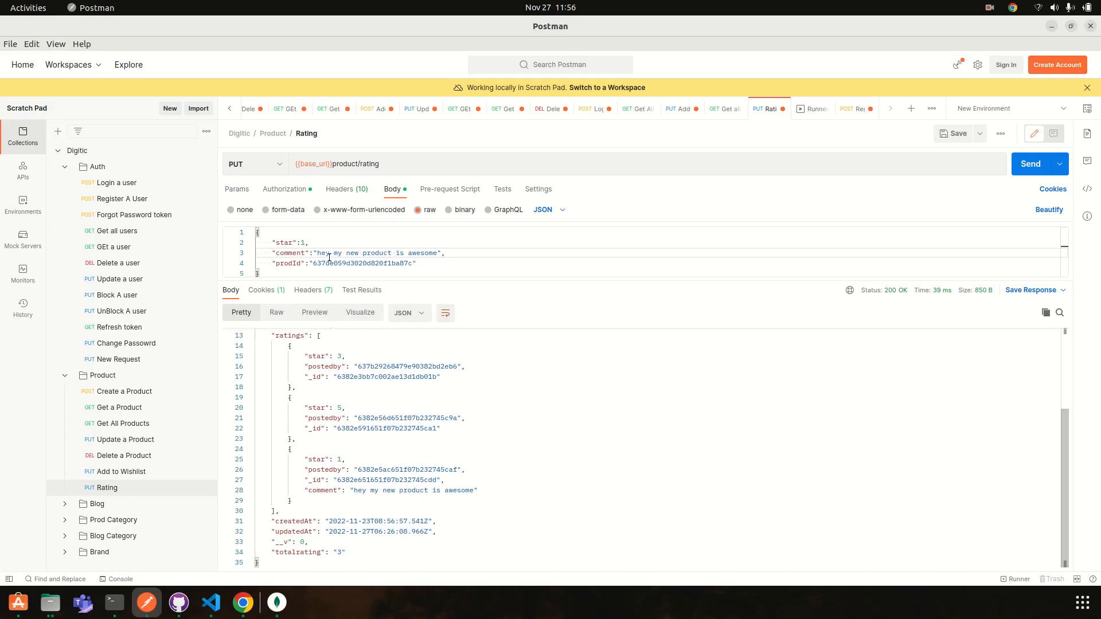
{"action": "mouse_move", "coordinate": [116, 182]}
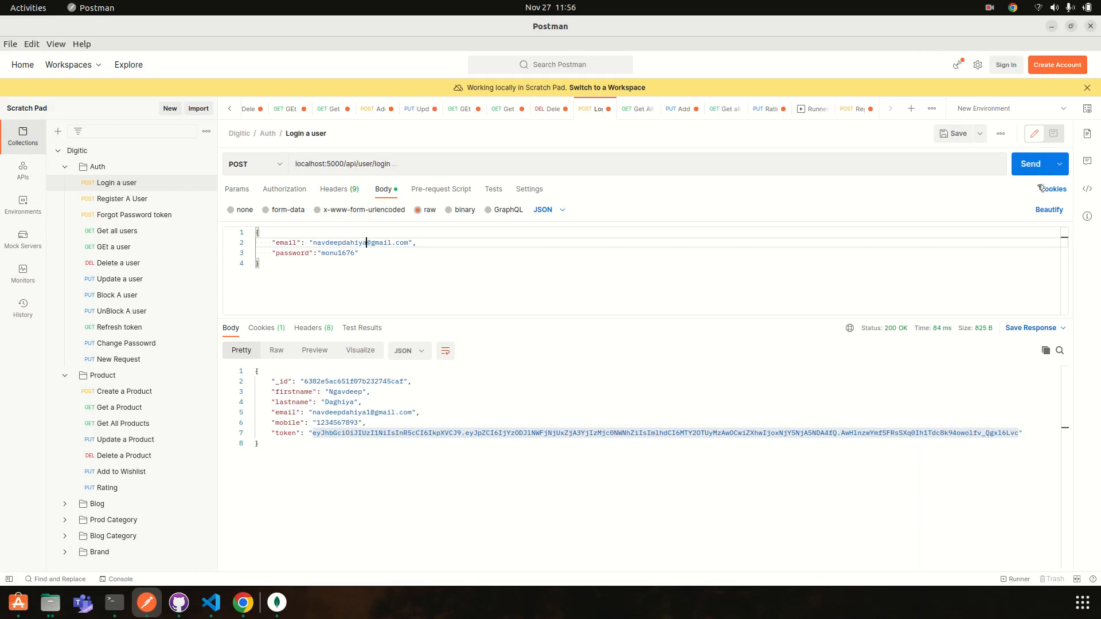
Log in as the other user and select the returned access token.
{"action": "left_click", "coordinate": [1030, 164]}
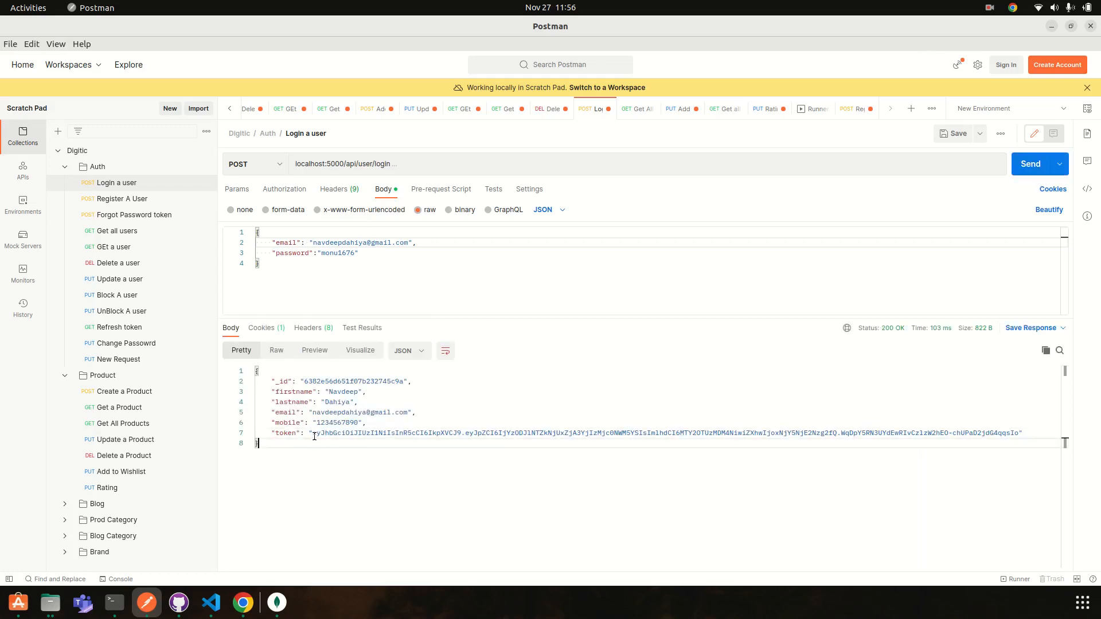
{"action": "left_click_drag", "start_coordinate": [318, 433], "coordinate": [1020, 433]}
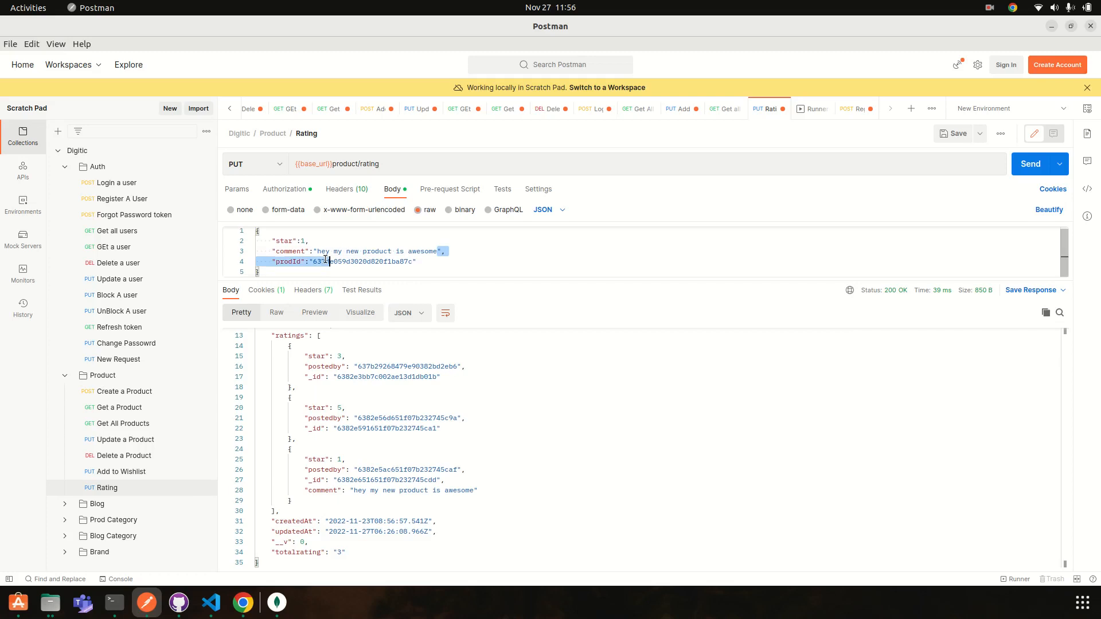
Check the Bearer token and change the body comment to 'hey nice product recommended'.
{"action": "left_click", "coordinate": [284, 188]}
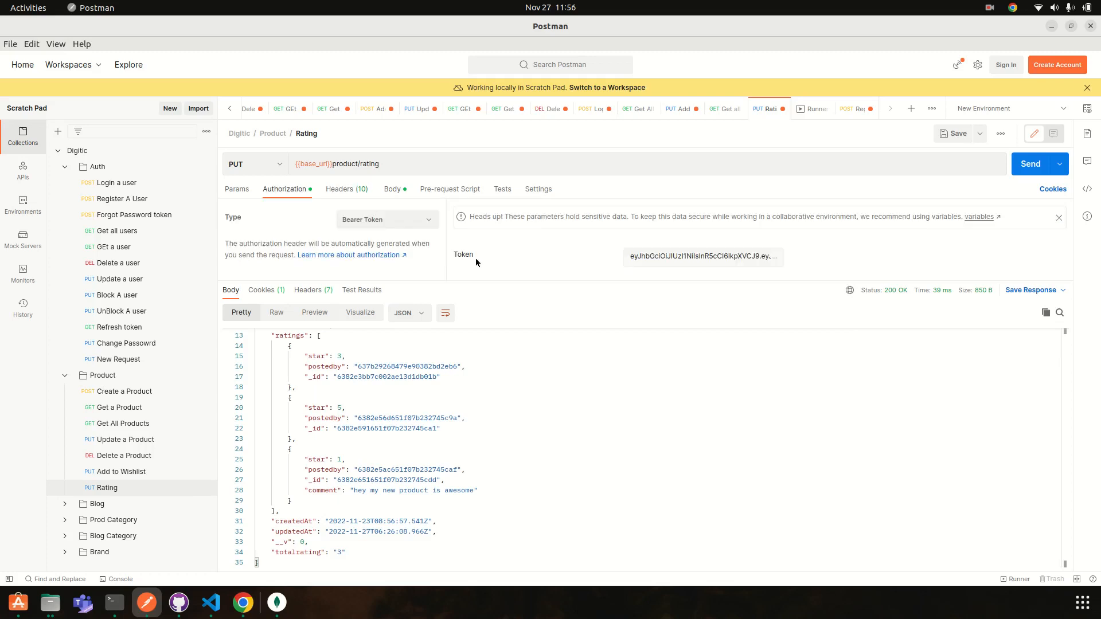
{"action": "mouse_move", "coordinate": [469, 279]}
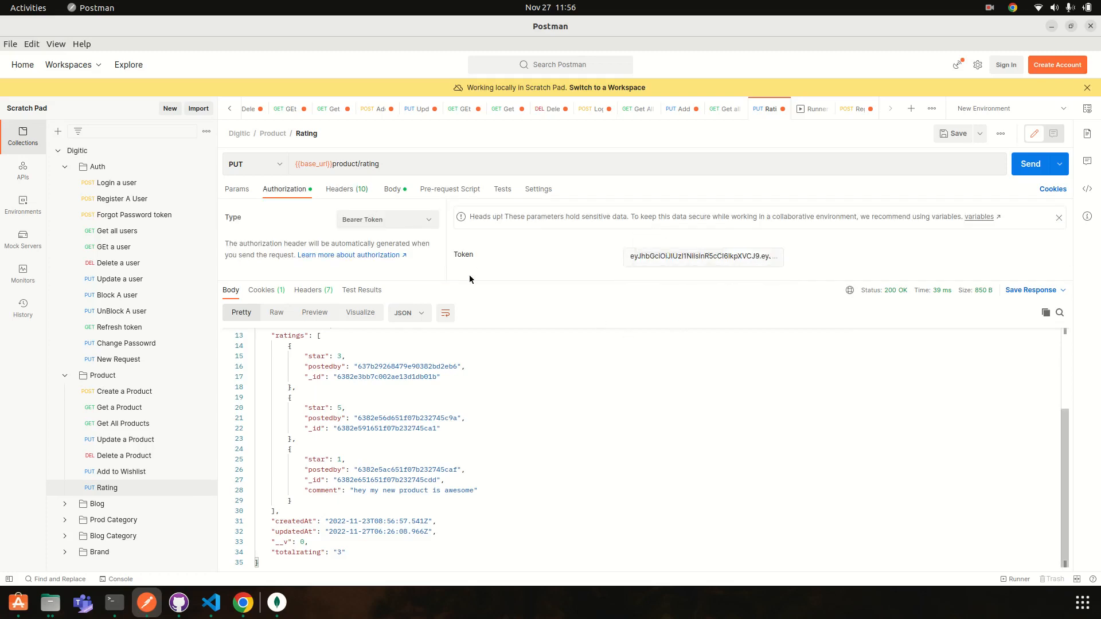
{"action": "left_click", "coordinate": [393, 189]}
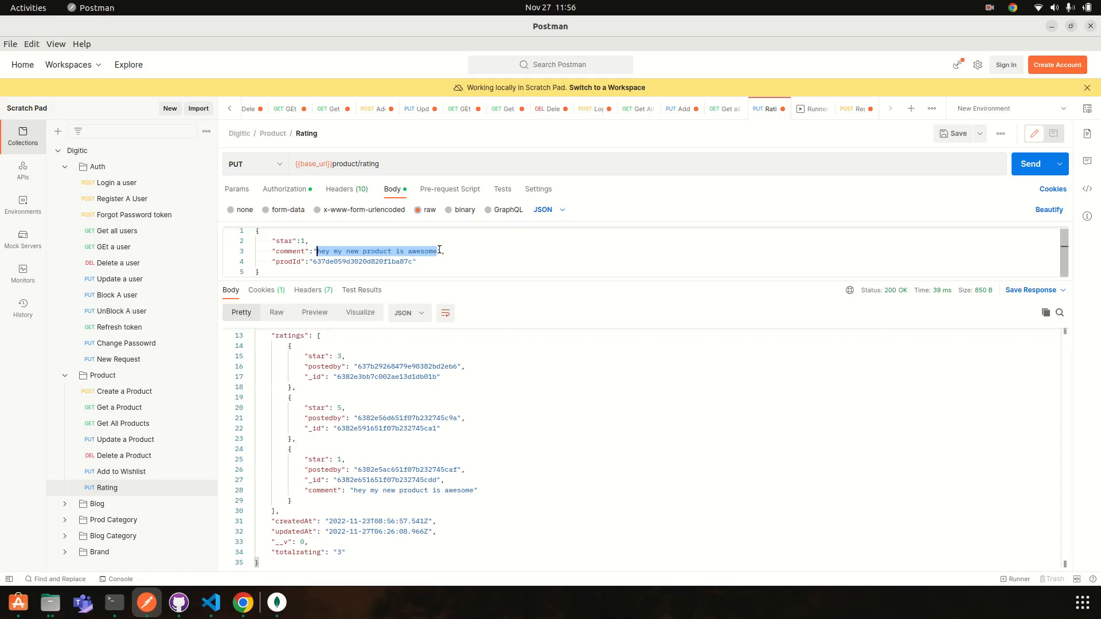
{"action": "key", "text": "Delete"}
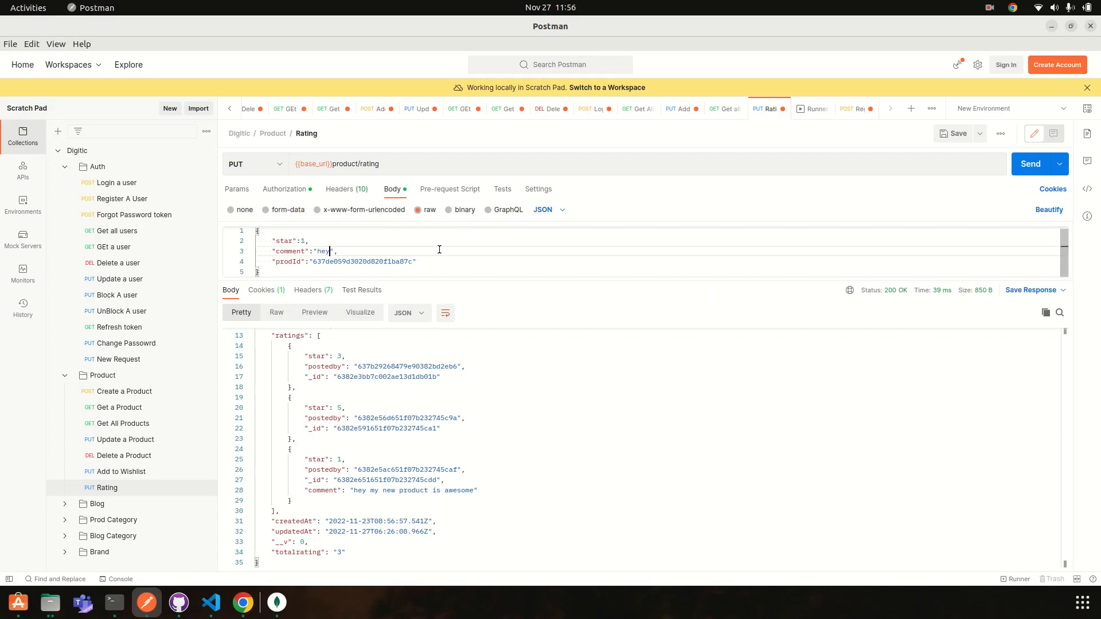
{"action": "type", "text": "nice p"}
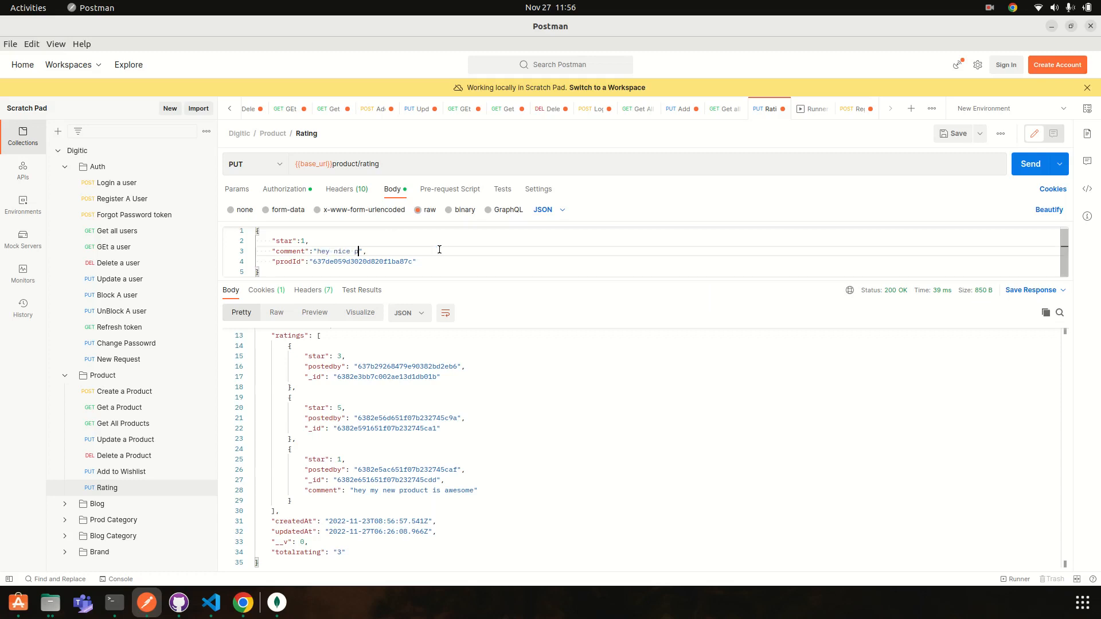
{"action": "type", "text": "roduct recommended"}
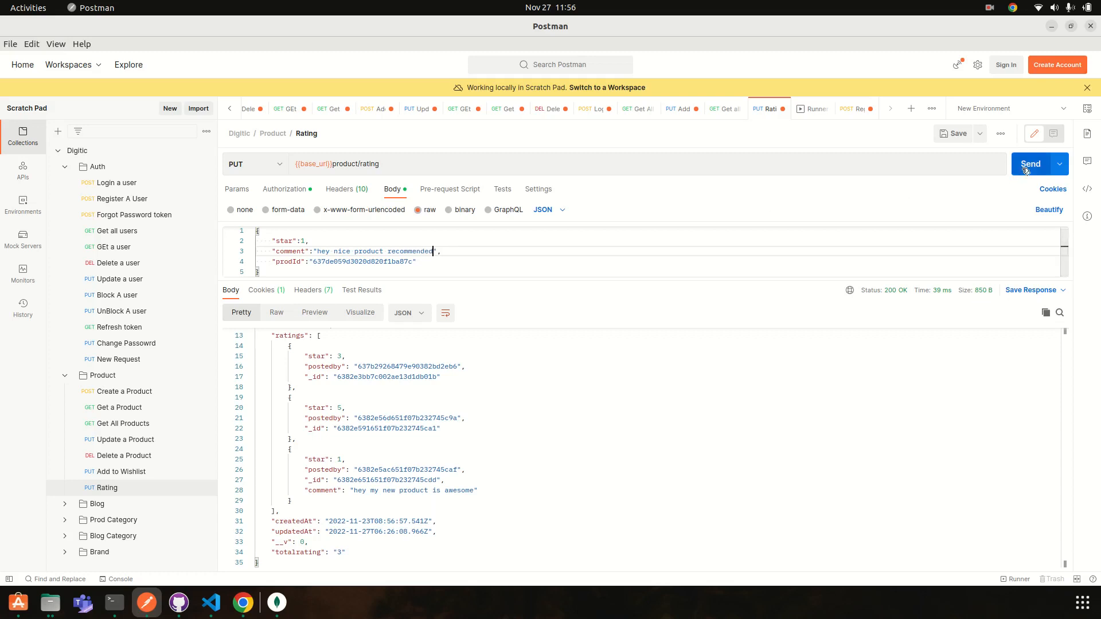
Send the rating and inspect the saved comment 'hey nice product recommended' in the response.
{"action": "left_click", "coordinate": [1030, 163]}
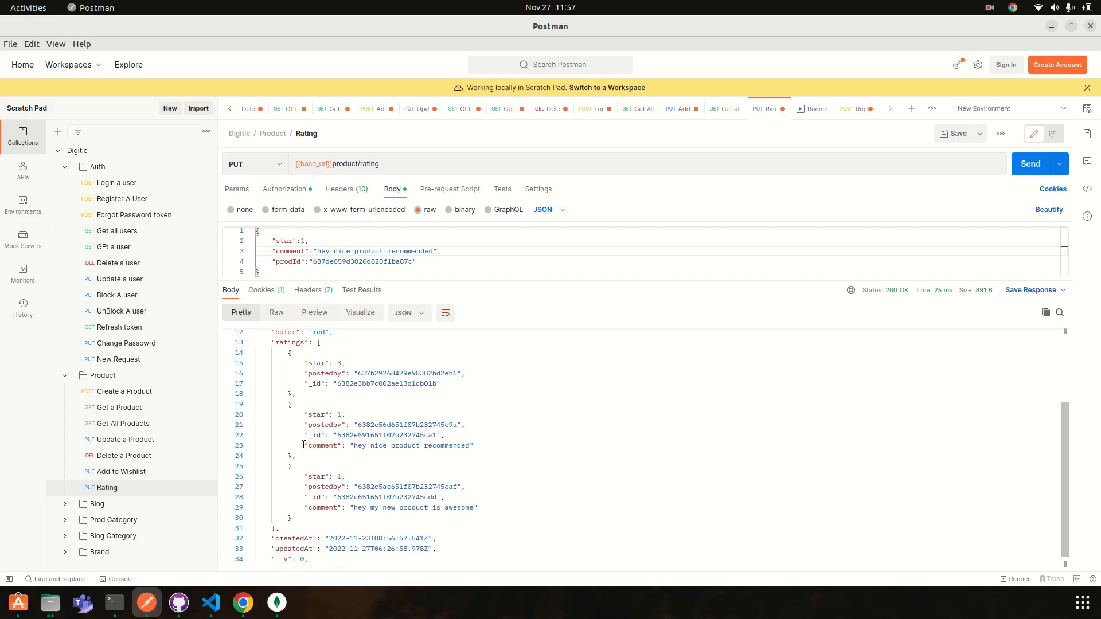
{"action": "double_click", "coordinate": [390, 445]}
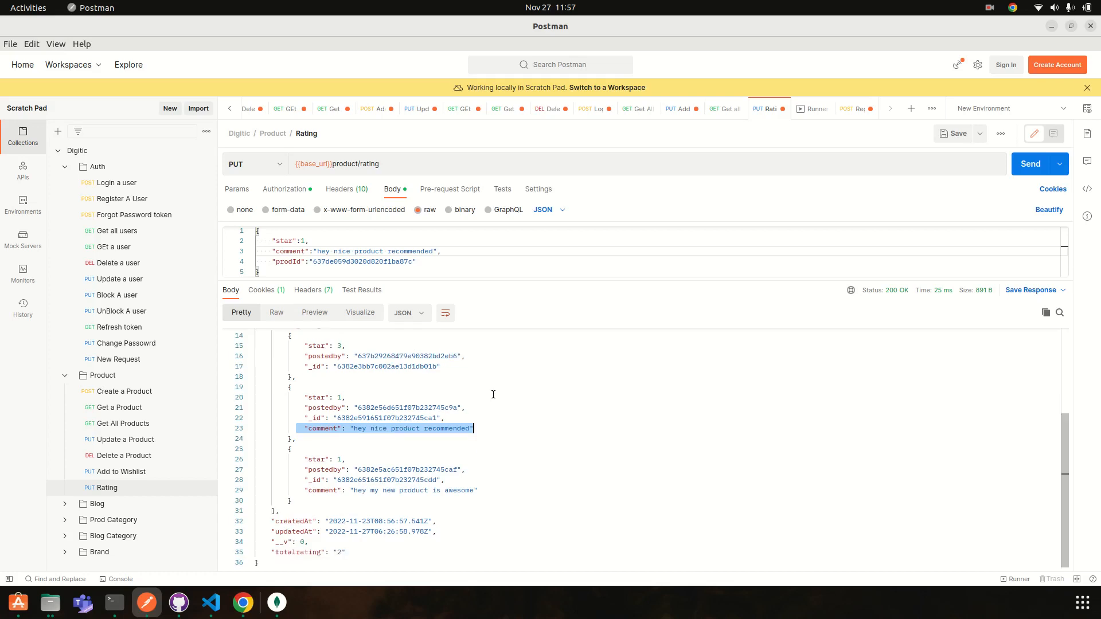
{"action": "mouse_move", "coordinate": [481, 386]}
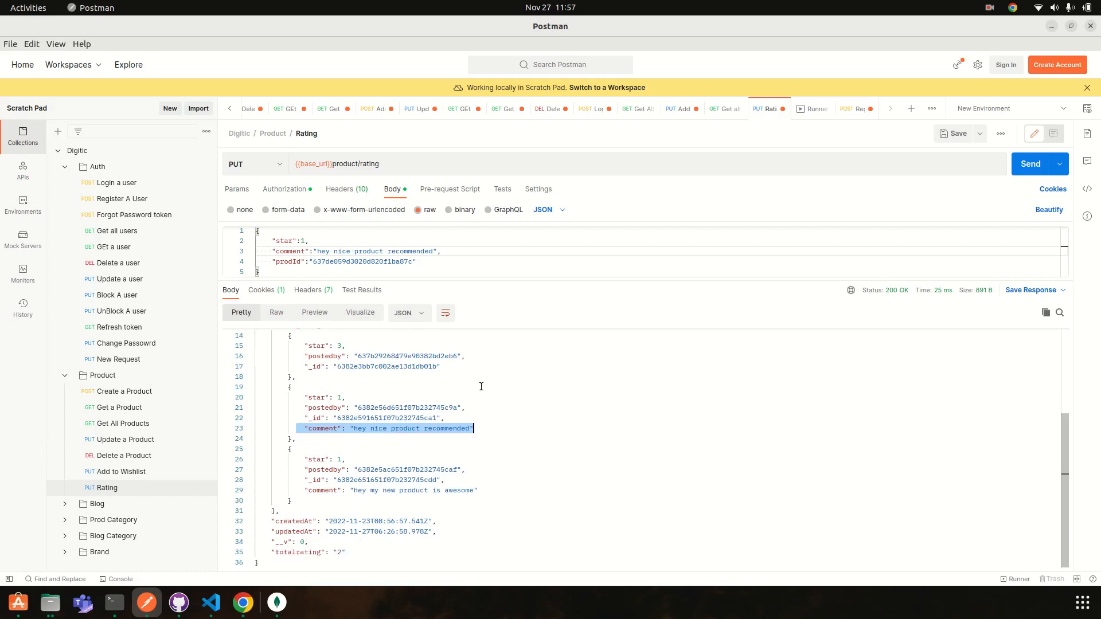
{"action": "mouse_move", "coordinate": [723, 245]}
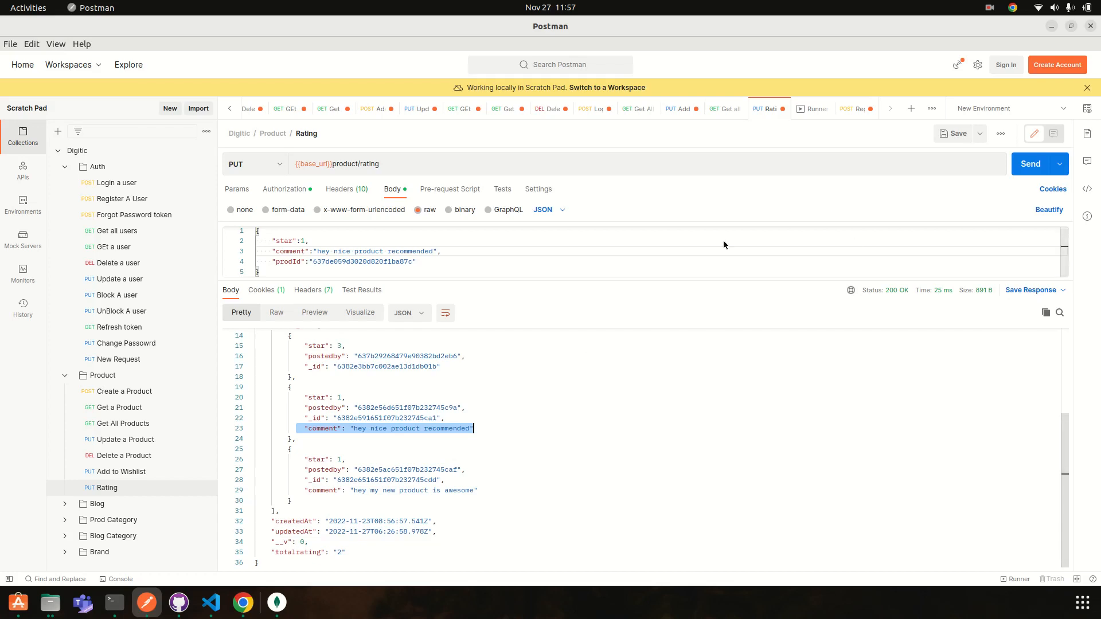
{"action": "mouse_move", "coordinate": [592, 361]}
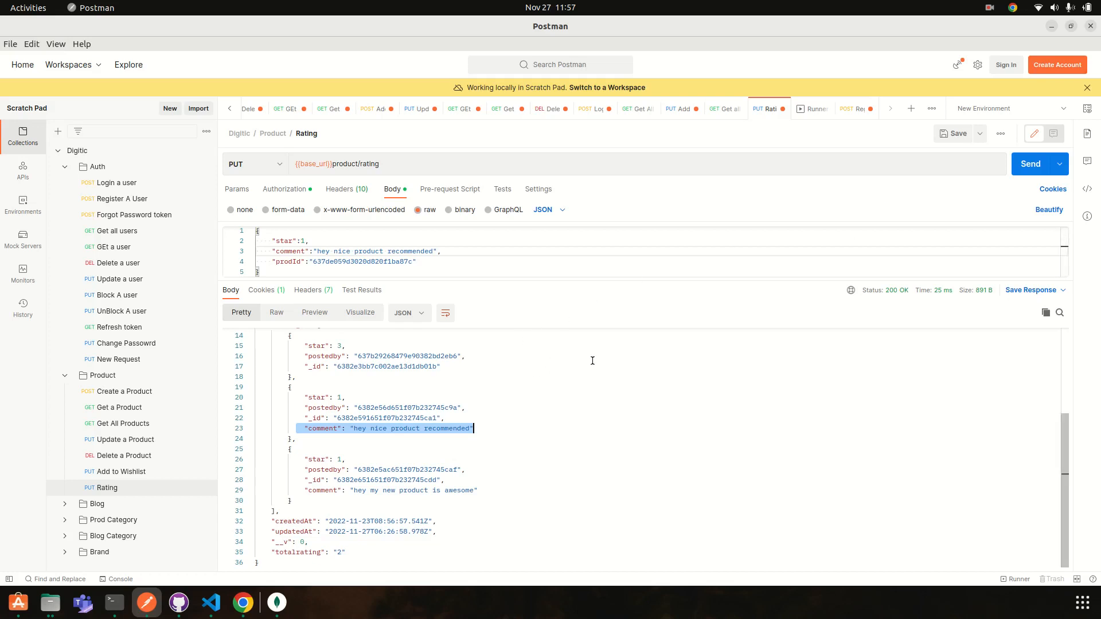